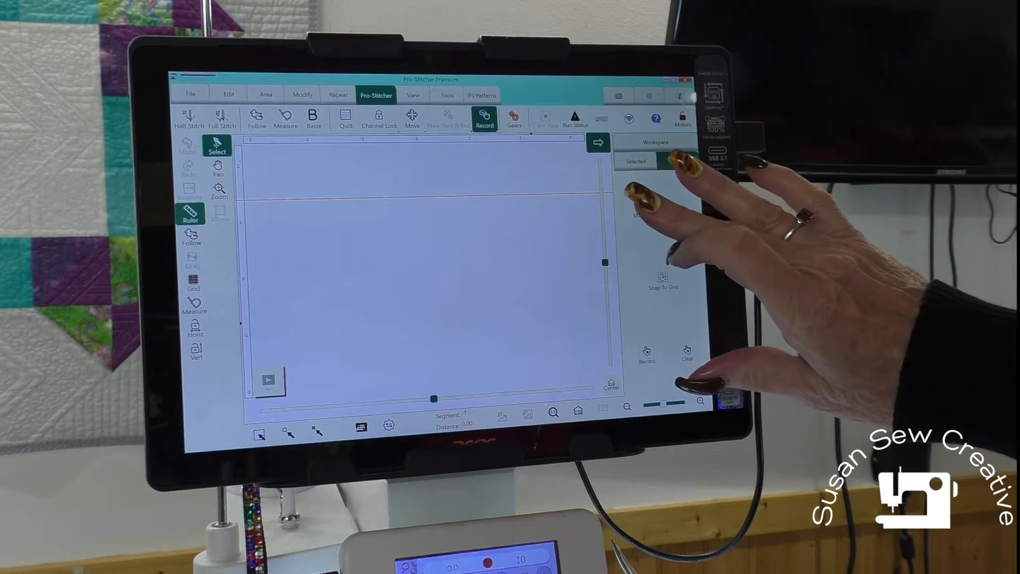
Begin recording a new freehand design for the corner diamond-and-triangle pattern
{"action": "left_click", "coordinate": [677, 160]}
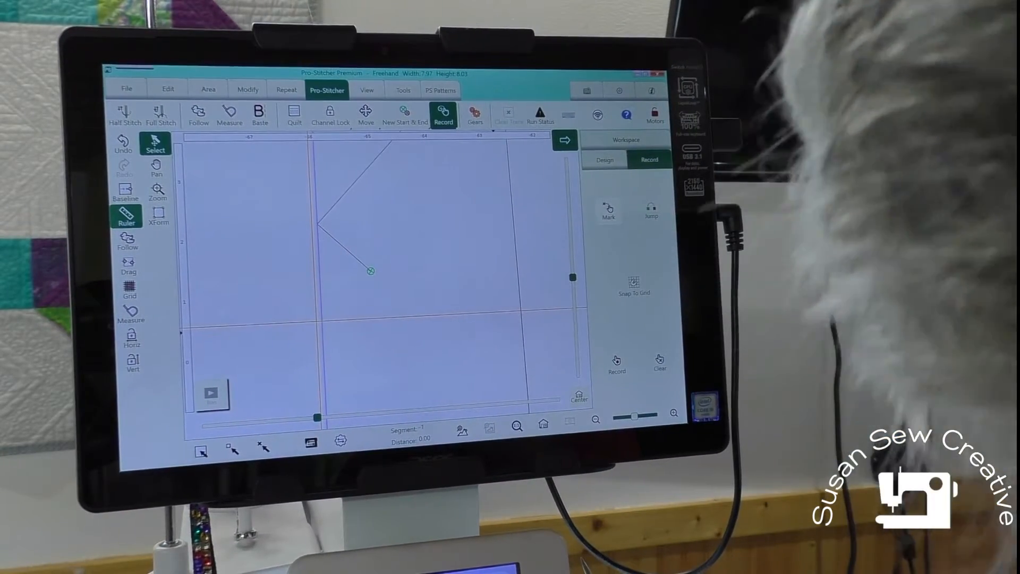
Mark the next point to continue the nested diamond and triangle lines
{"action": "left_click", "coordinate": [316, 322]}
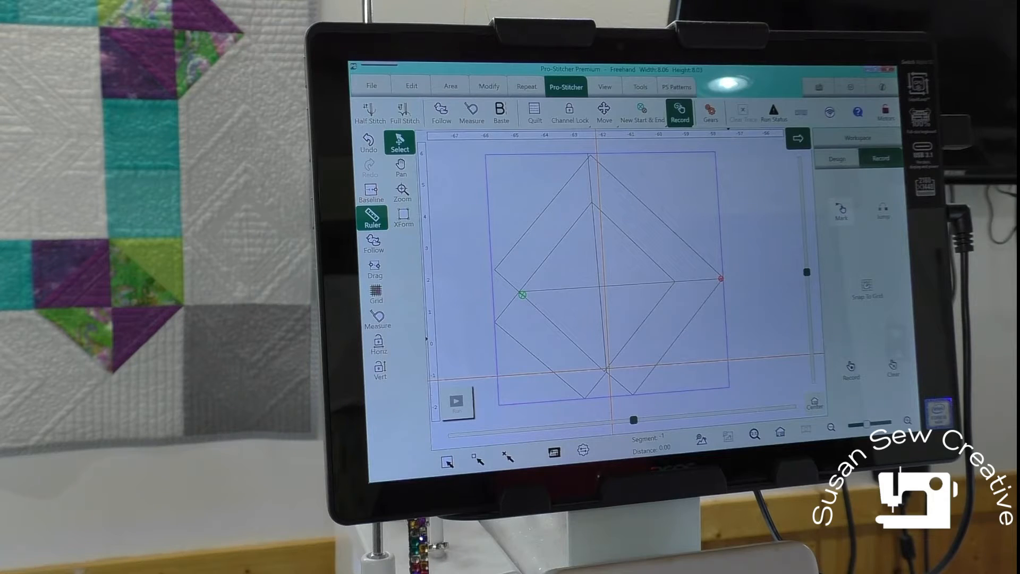
Save the finished block design as a freehand file named Freehand3
{"action": "left_click", "coordinate": [371, 85]}
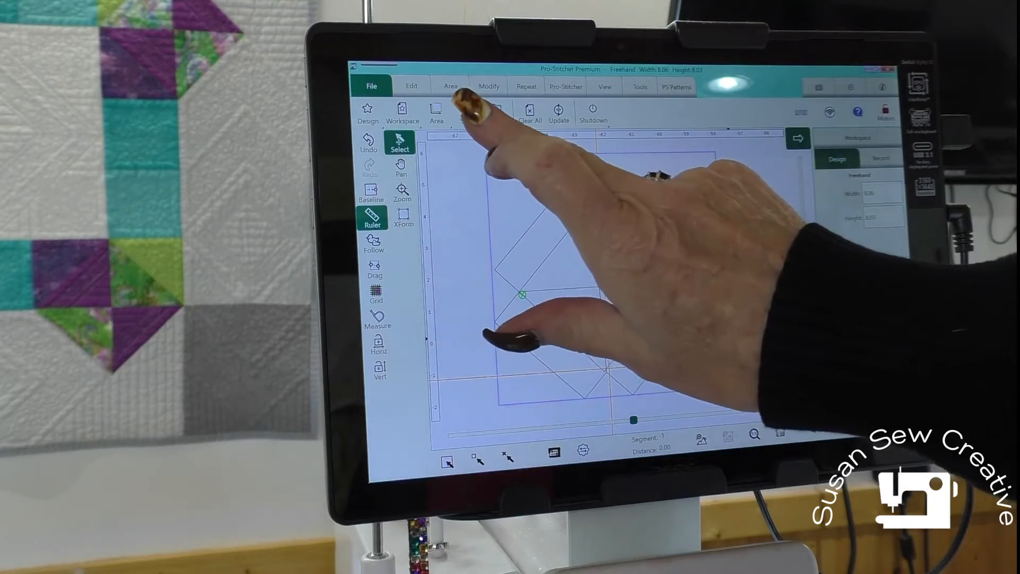
{"action": "left_click", "coordinate": [466, 110]}
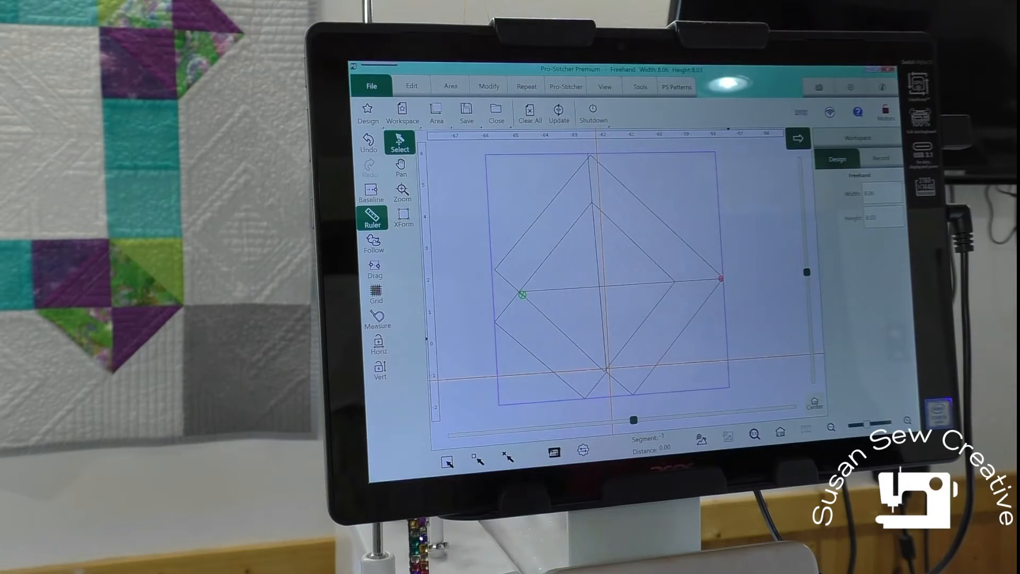
{"action": "left_click", "coordinate": [465, 112]}
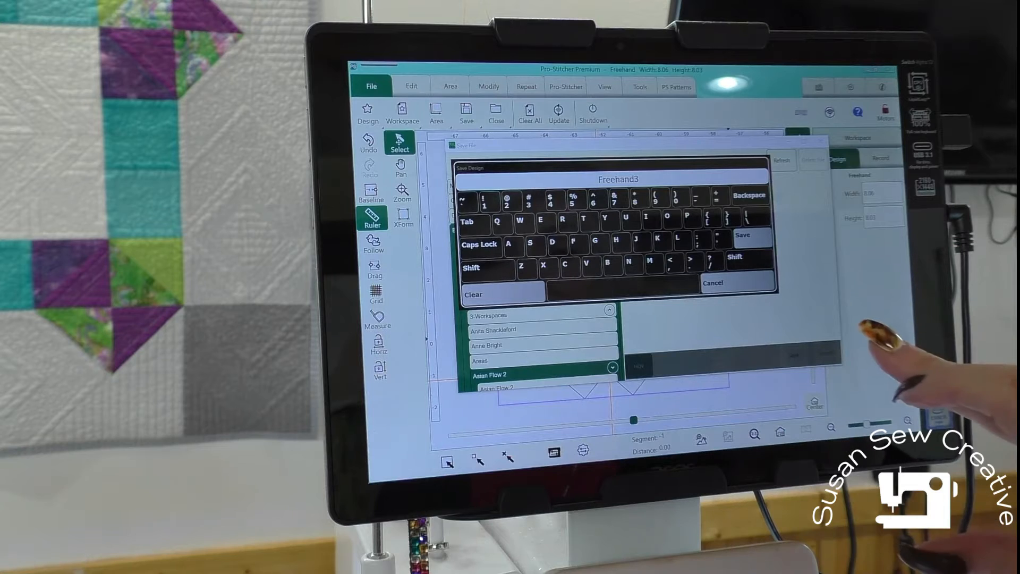
{"action": "left_click", "coordinate": [750, 236]}
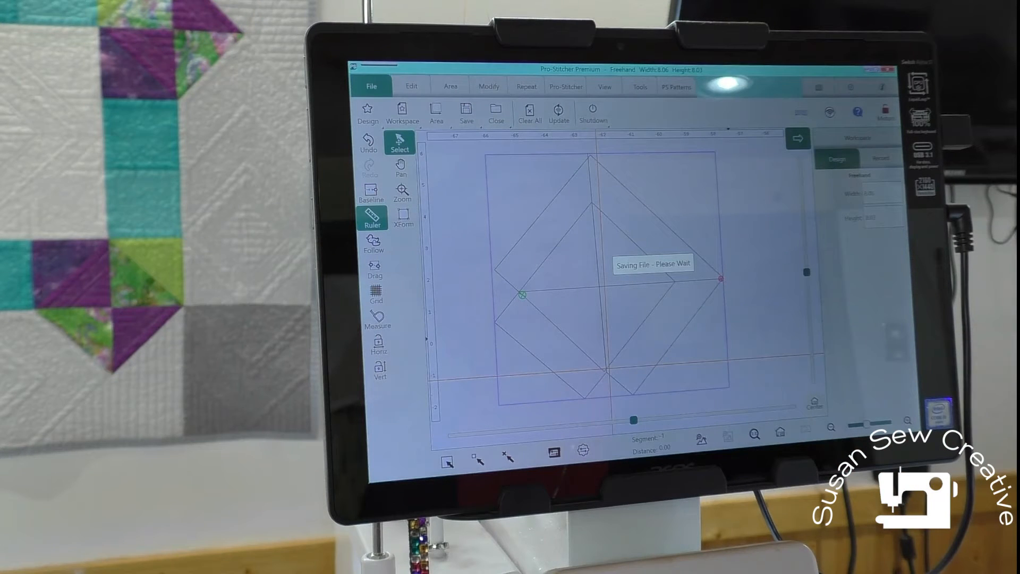